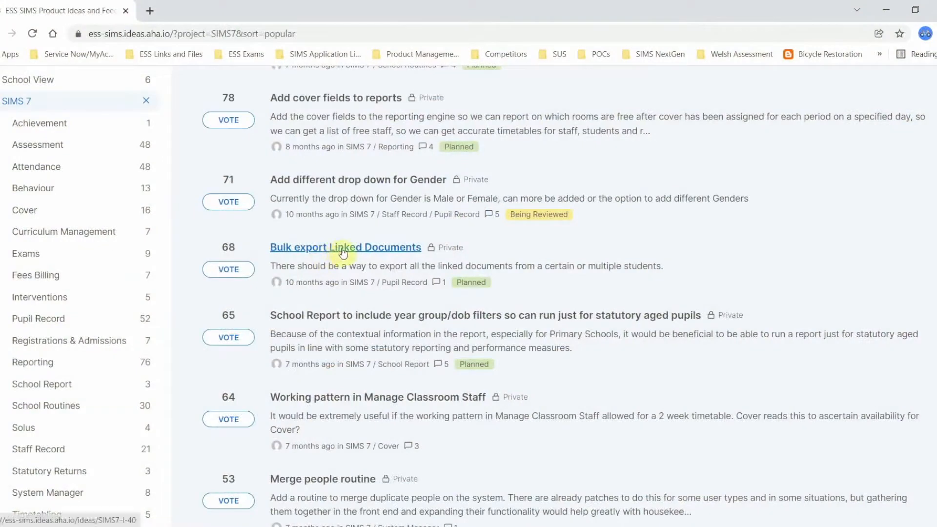
# Open the 'Bulk export Linked Documents' idea from the SIMS 7 list and scroll its details
pyautogui.click(345, 247)
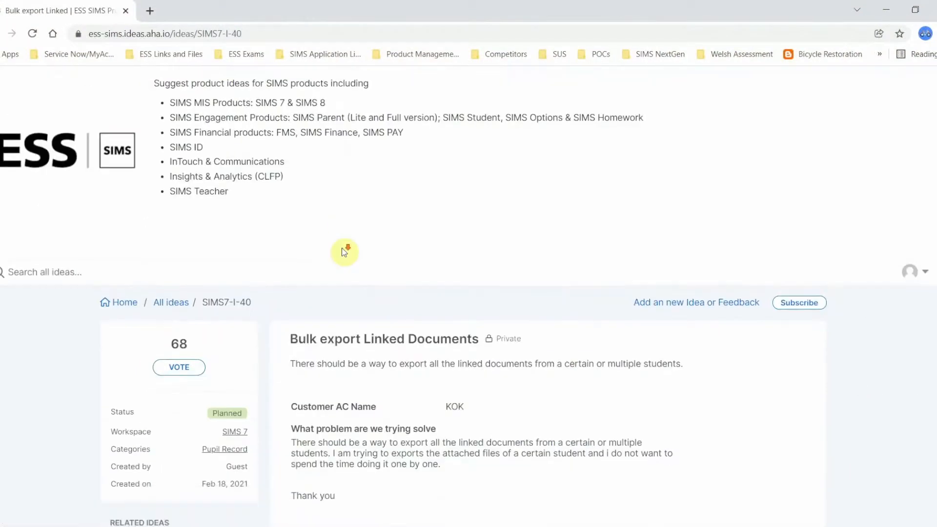
pyautogui.scroll(-3)
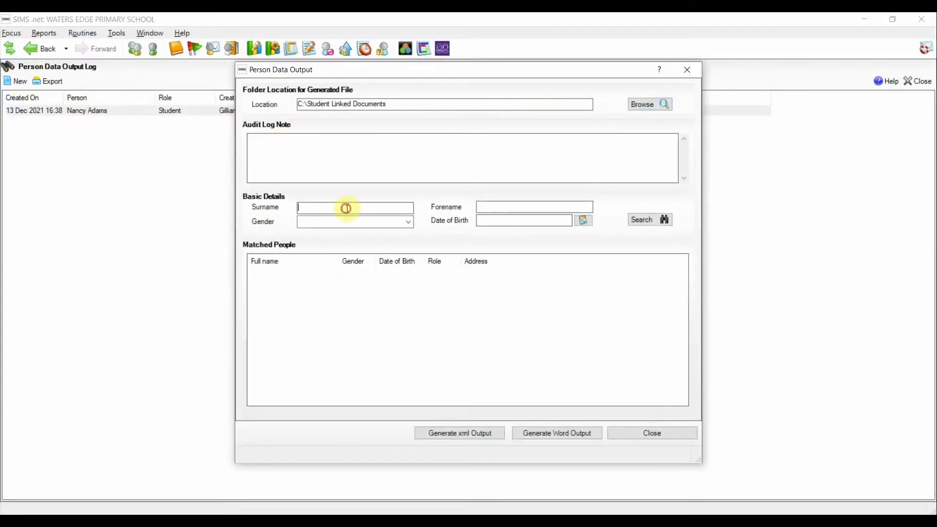
# Search the student by surname and forename, pick the single match, and generate Word output
pyautogui.click(649, 221)
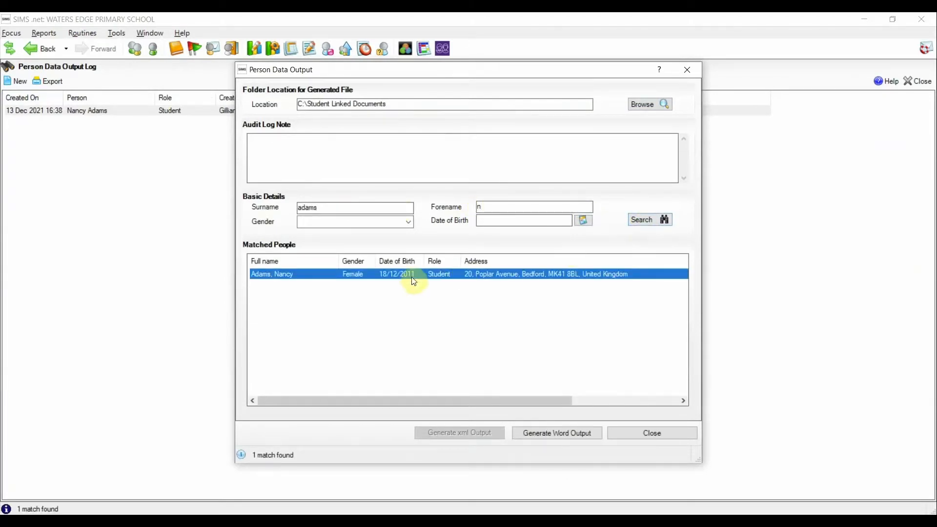
pyautogui.click(556, 433)
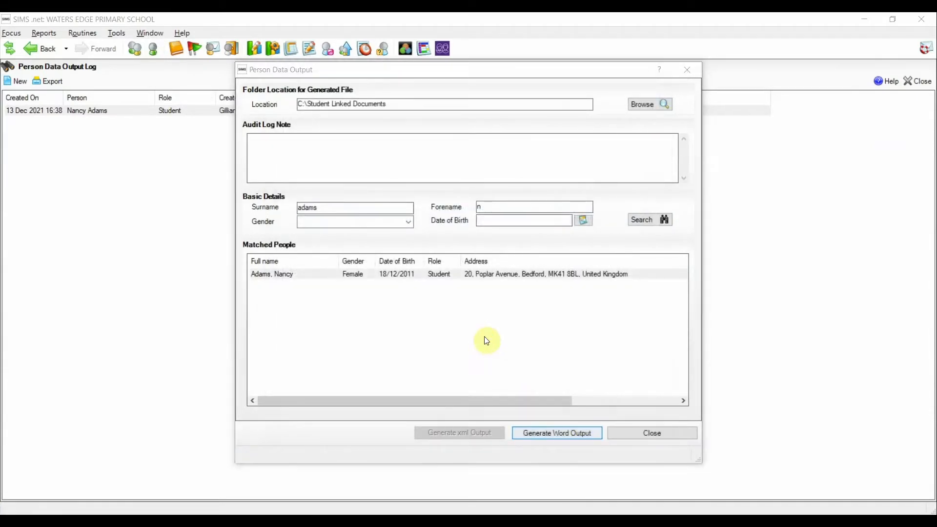
pyautogui.click(556, 433)
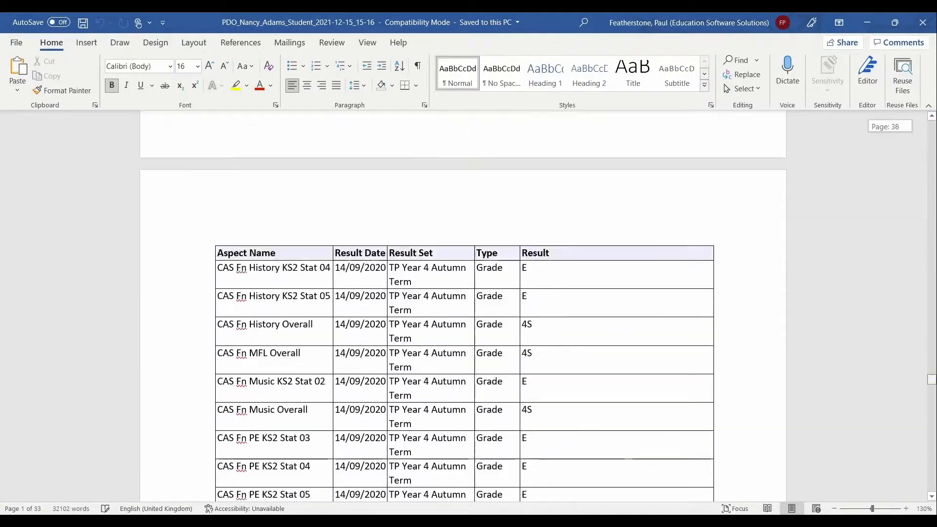
# Scroll through the generated PDO Word report's assessment results
pyautogui.scroll(-3)
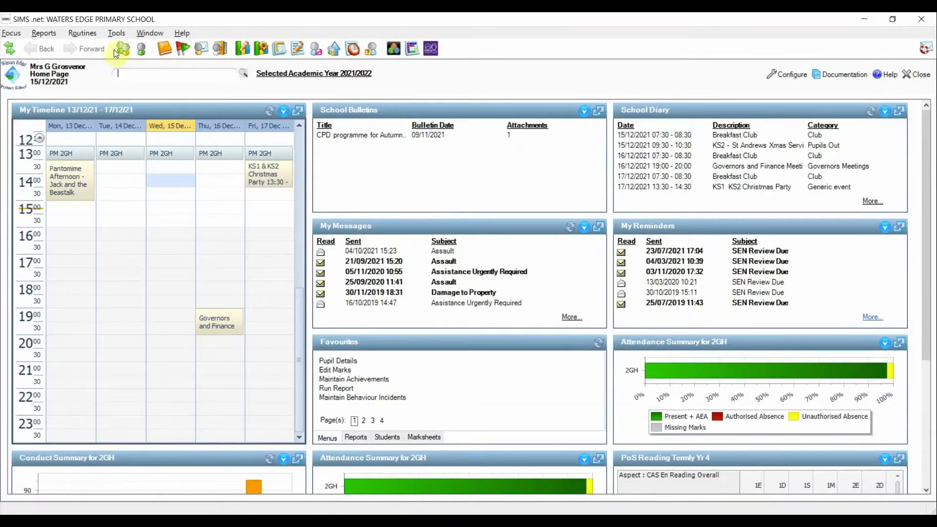
# Open Maintain Bulk Documents with C:\Student Linked Documents\ as the download location
pyautogui.click(117, 33)
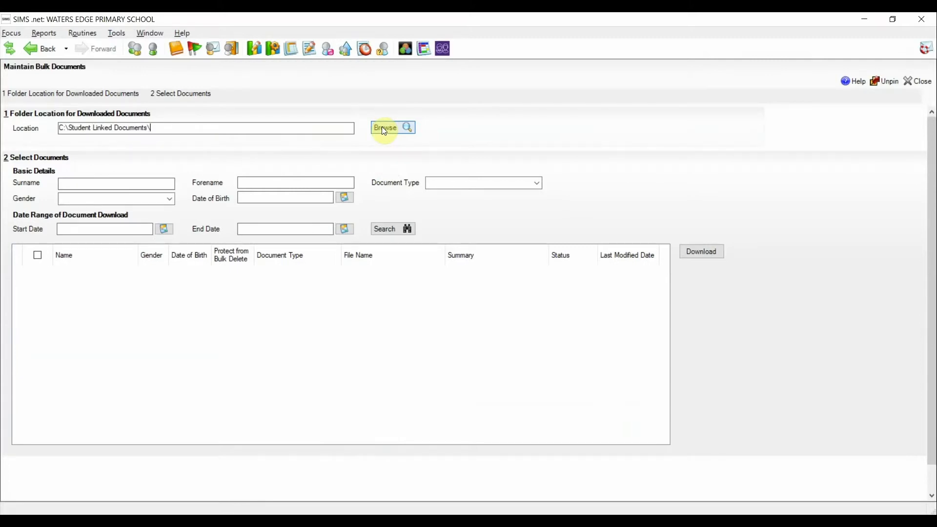
pyautogui.moveTo(365, 134)
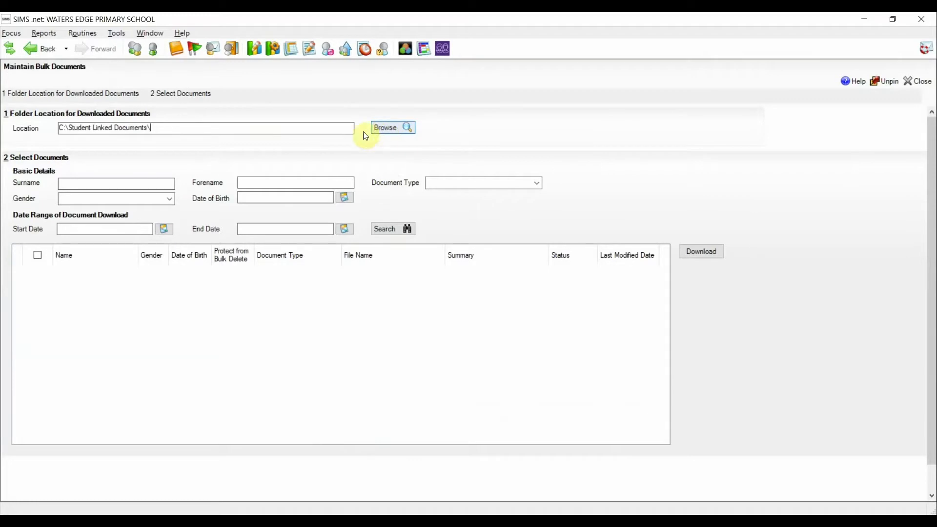
# Search documents by surname and forename initial, then tick all seven listed records
pyautogui.write('a')
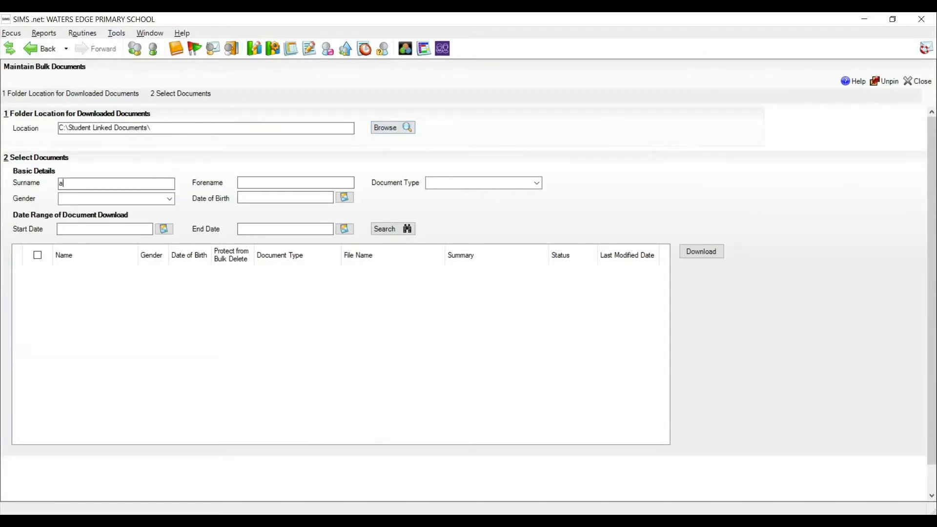
pyautogui.click(392, 228)
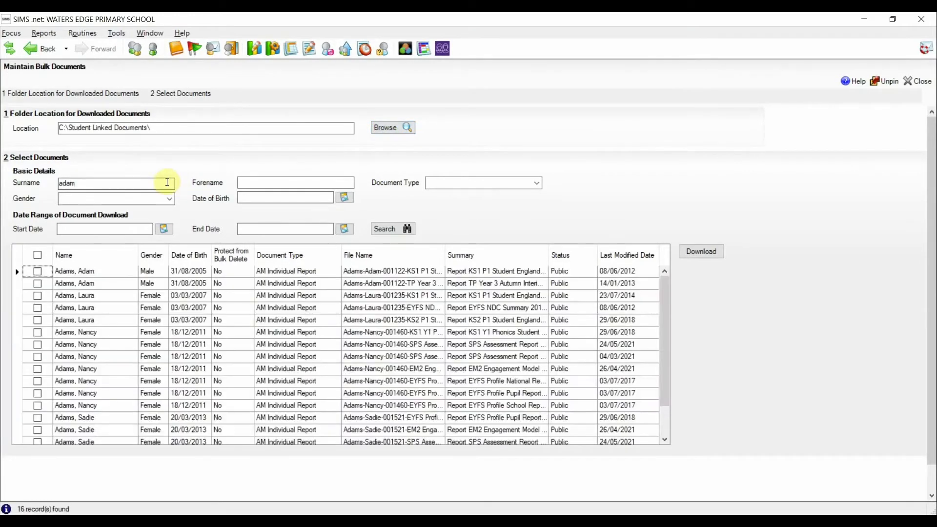
pyautogui.moveTo(105, 275)
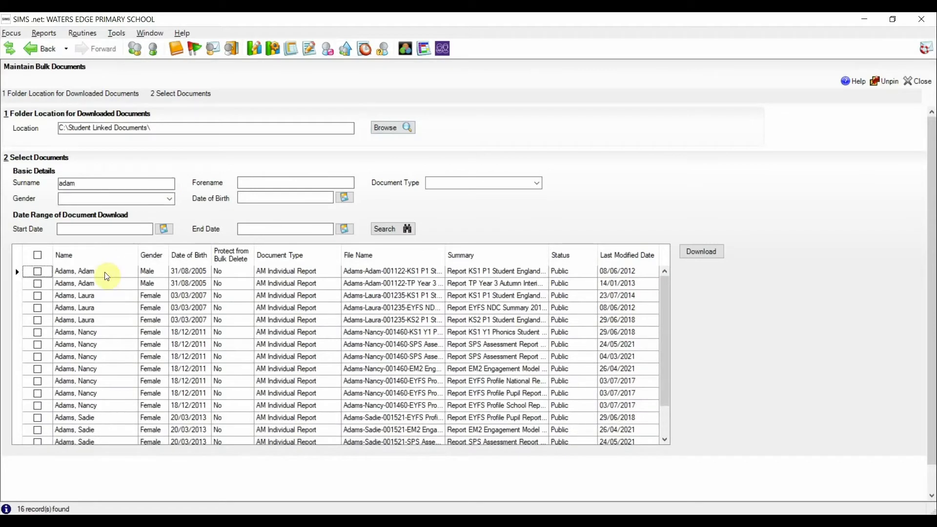
pyautogui.click(295, 183)
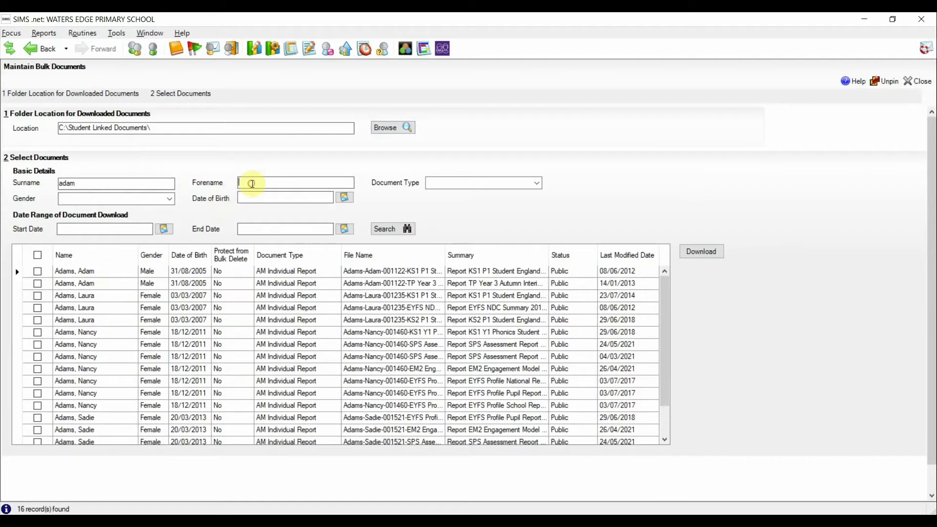
pyautogui.write('n')
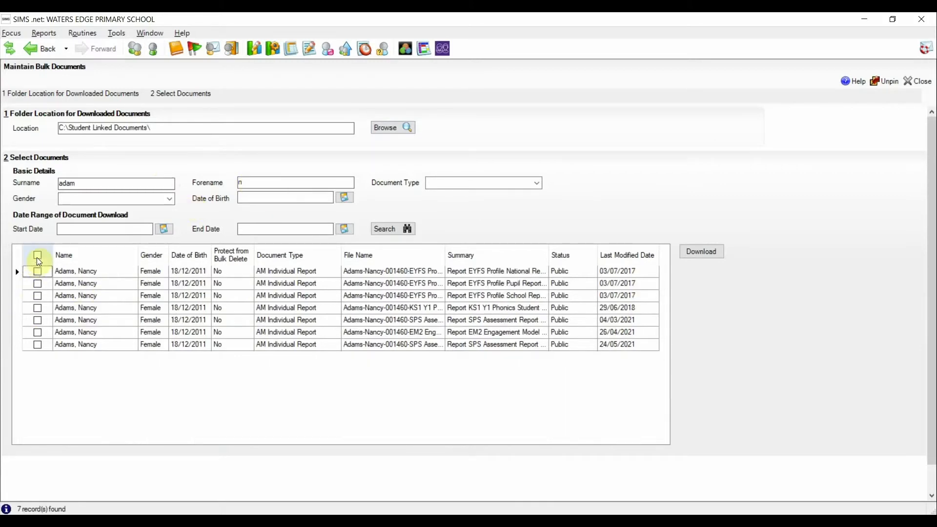
pyautogui.click(37, 255)
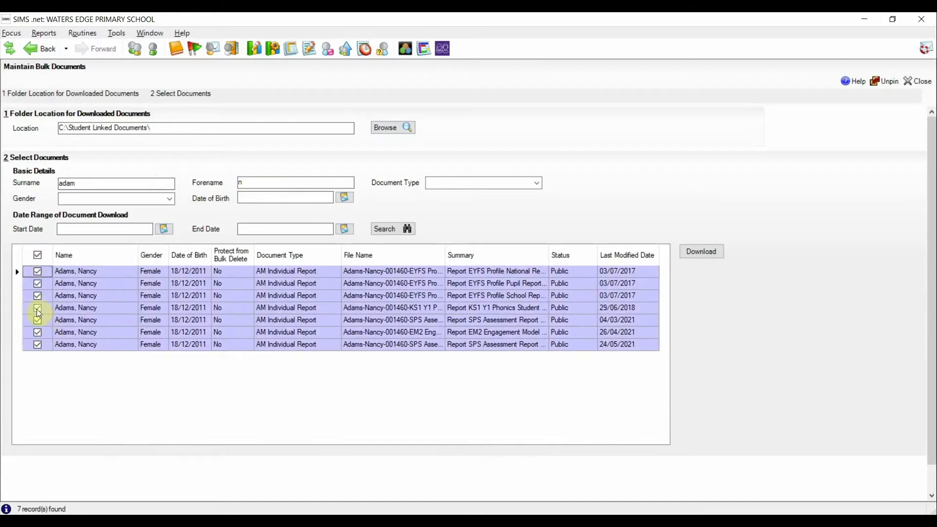
pyautogui.click(37, 307)
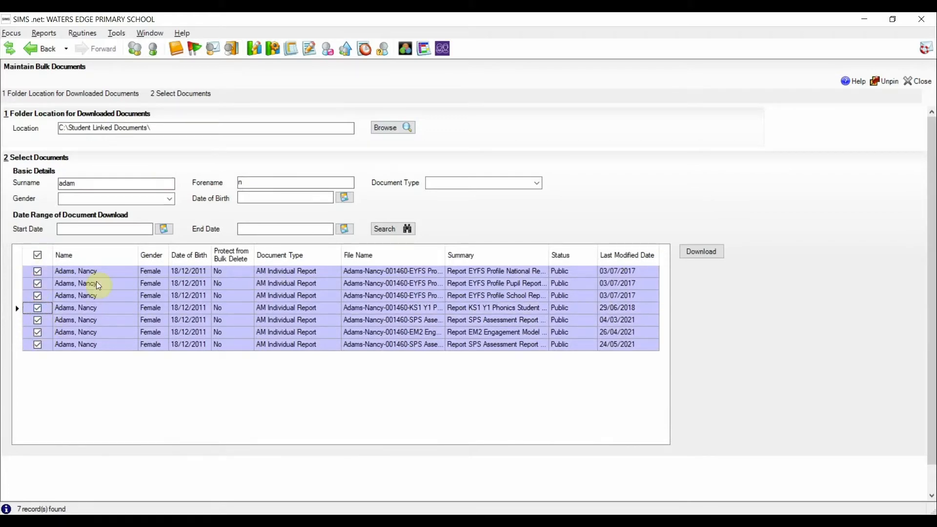
pyautogui.moveTo(549, 293)
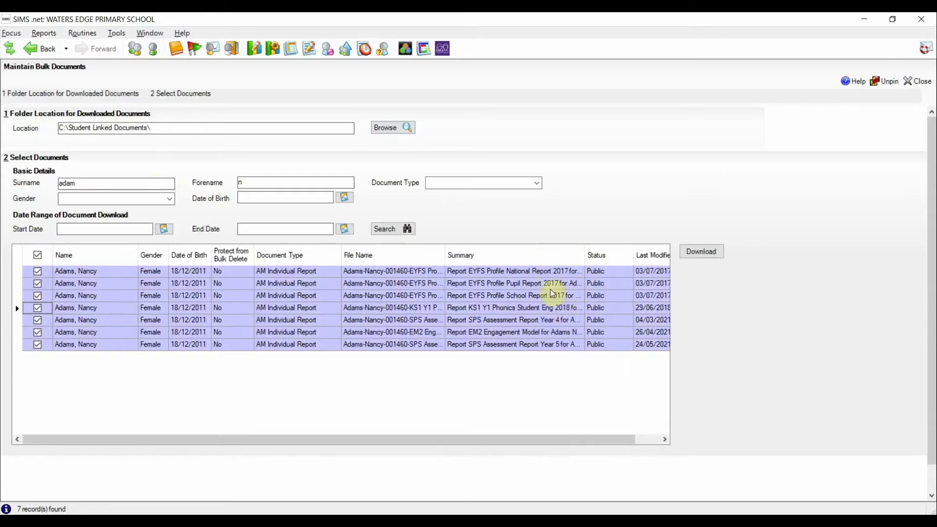
pyautogui.moveTo(550, 372)
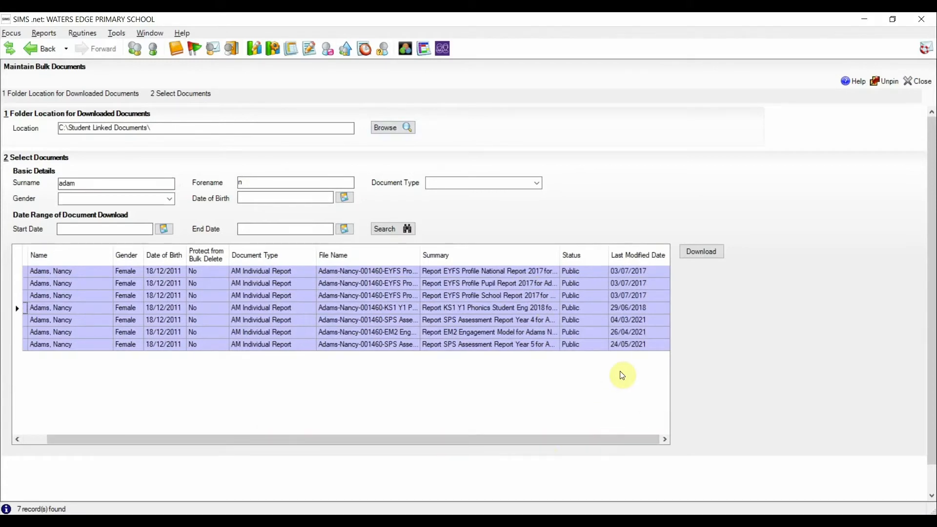
pyautogui.moveTo(701, 252)
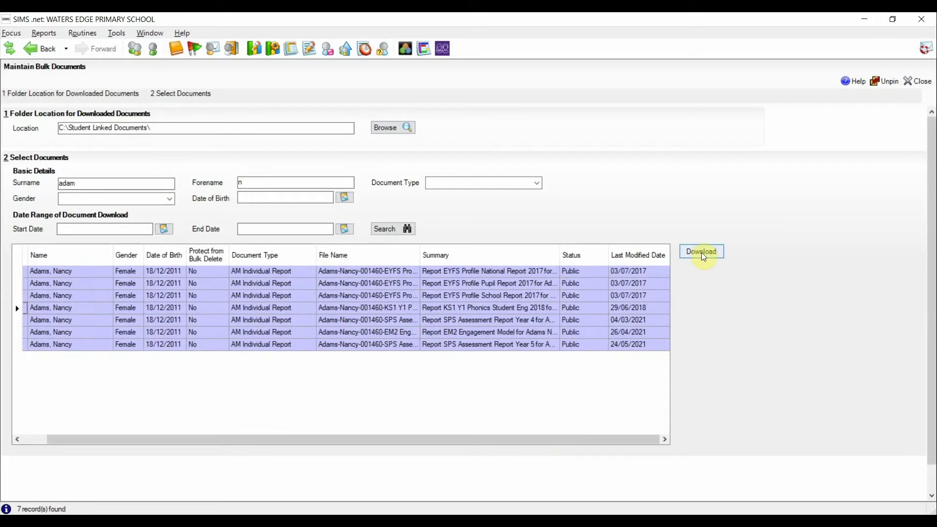
# Download the seven documents, accept the Data Download Agreement, and open the student's folder
pyautogui.click(701, 251)
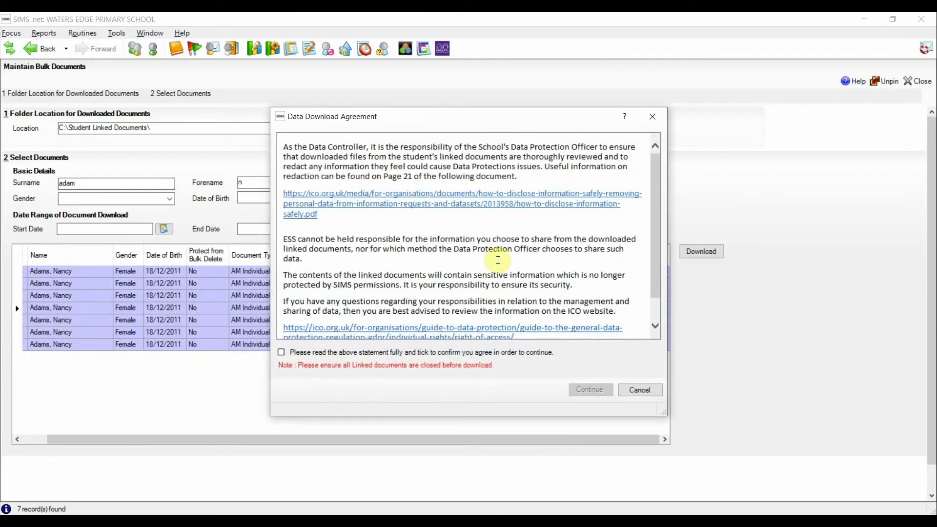
pyautogui.moveTo(668, 179)
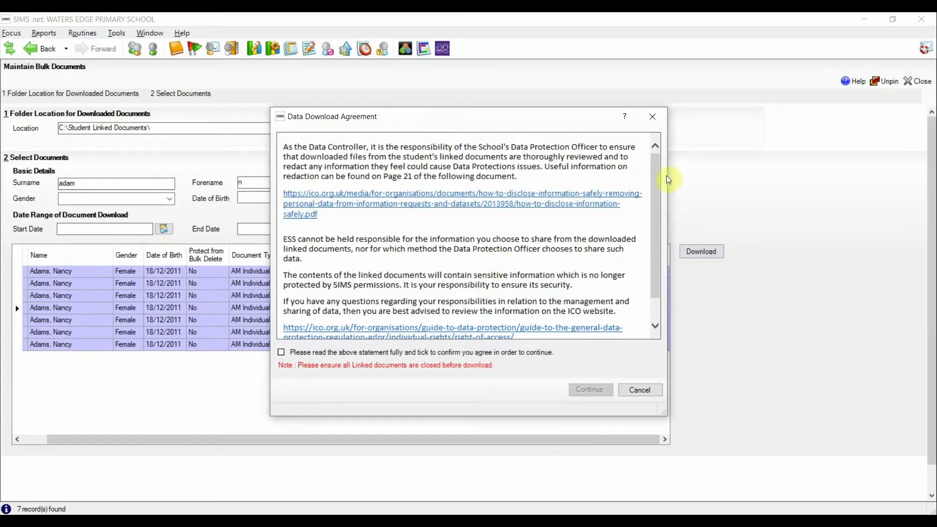
pyautogui.scroll(-3)
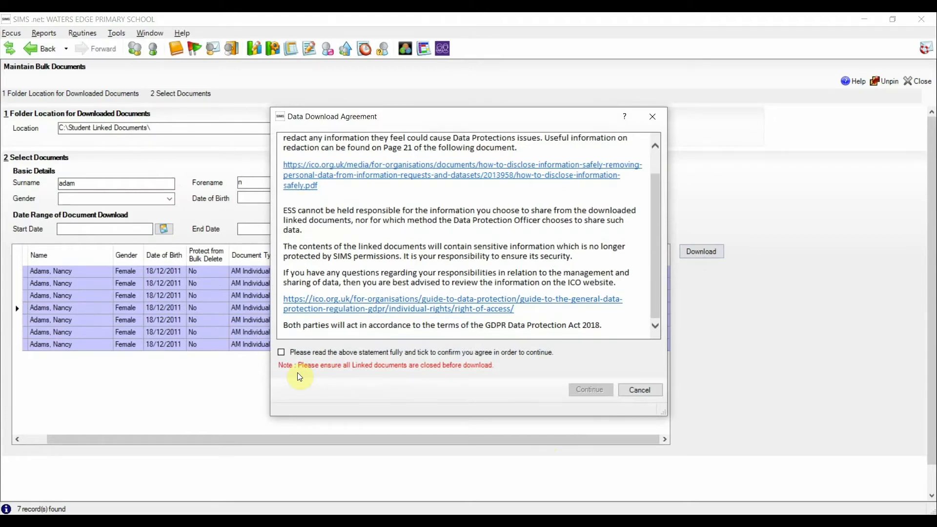
pyautogui.click(281, 352)
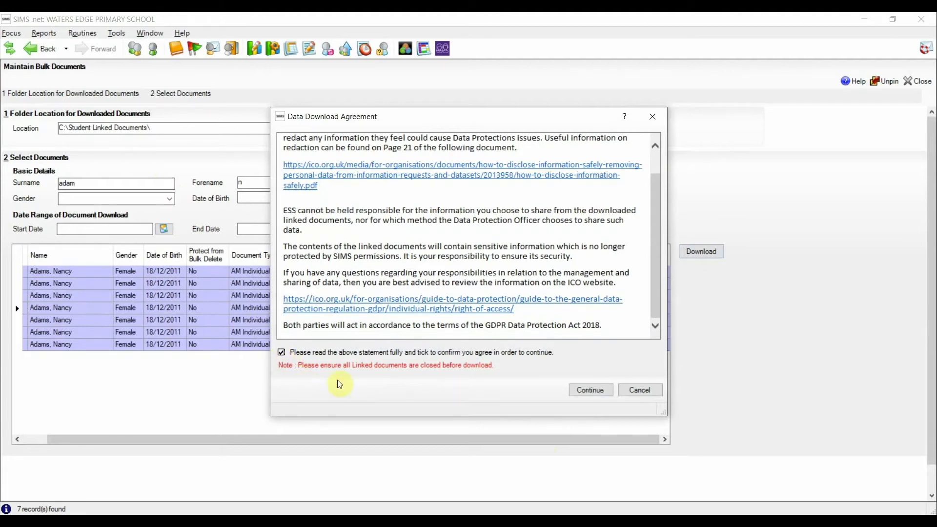
pyautogui.click(589, 390)
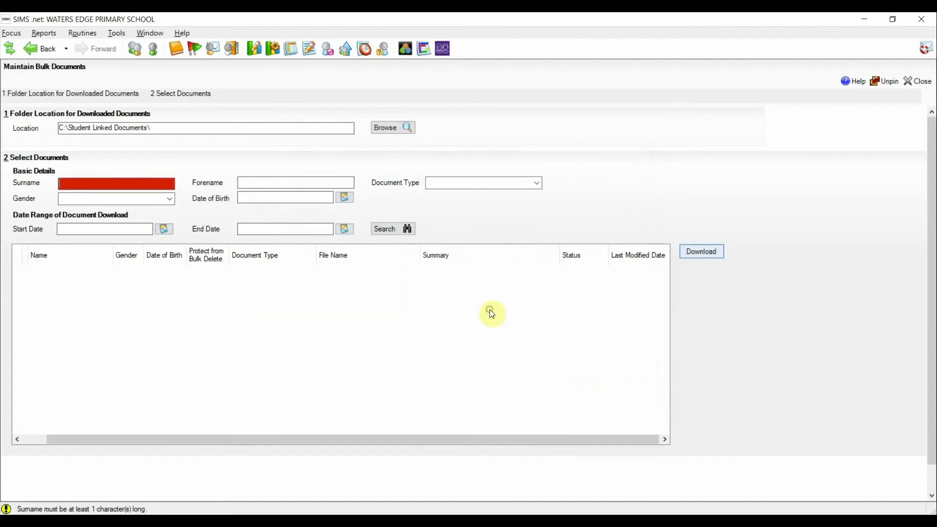
pyautogui.click(392, 127)
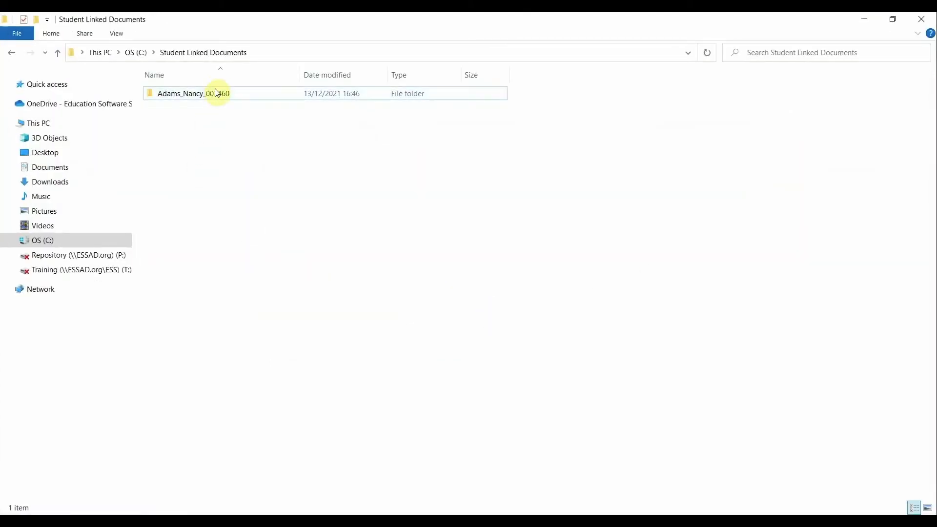
pyautogui.doubleClick(193, 93)
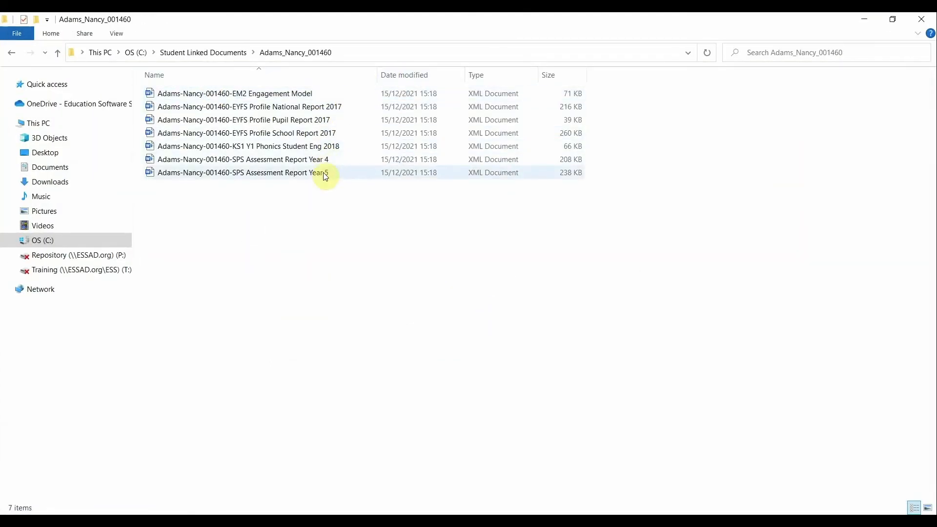